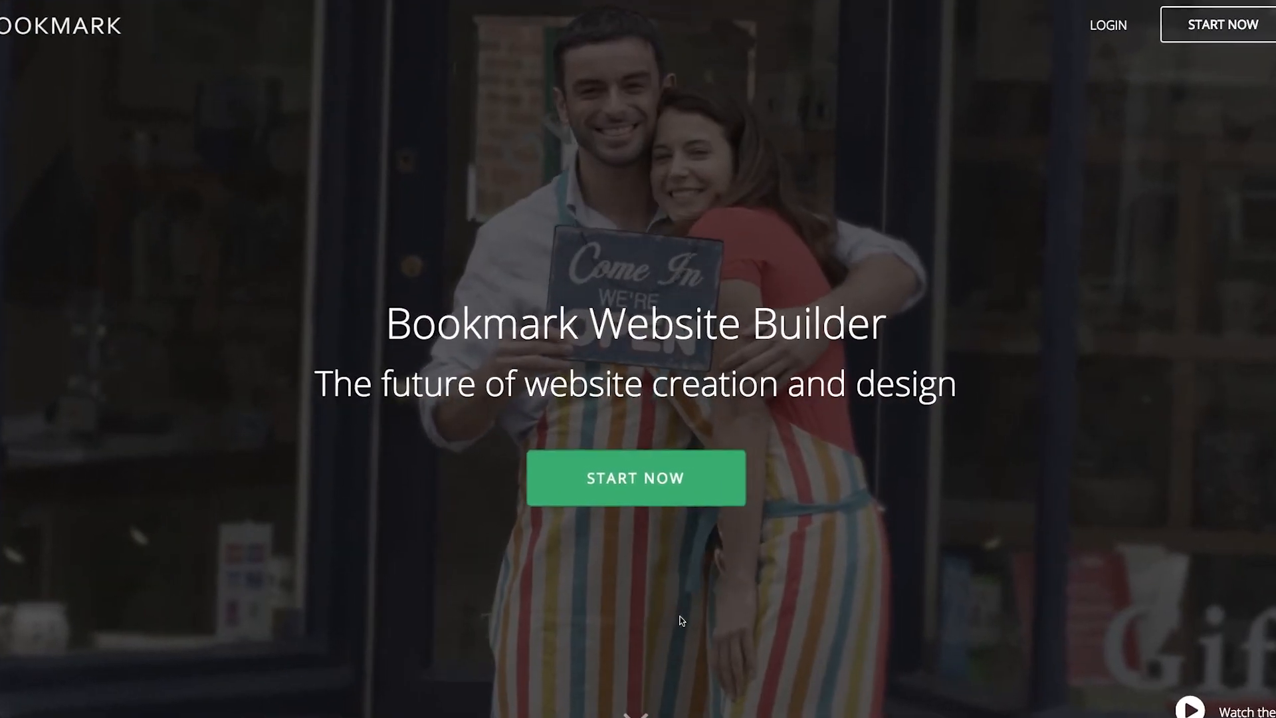
# - Start sign-up and enter the email testing@test to reach the AiDA / DIY choice
pyautogui.click(635, 478)
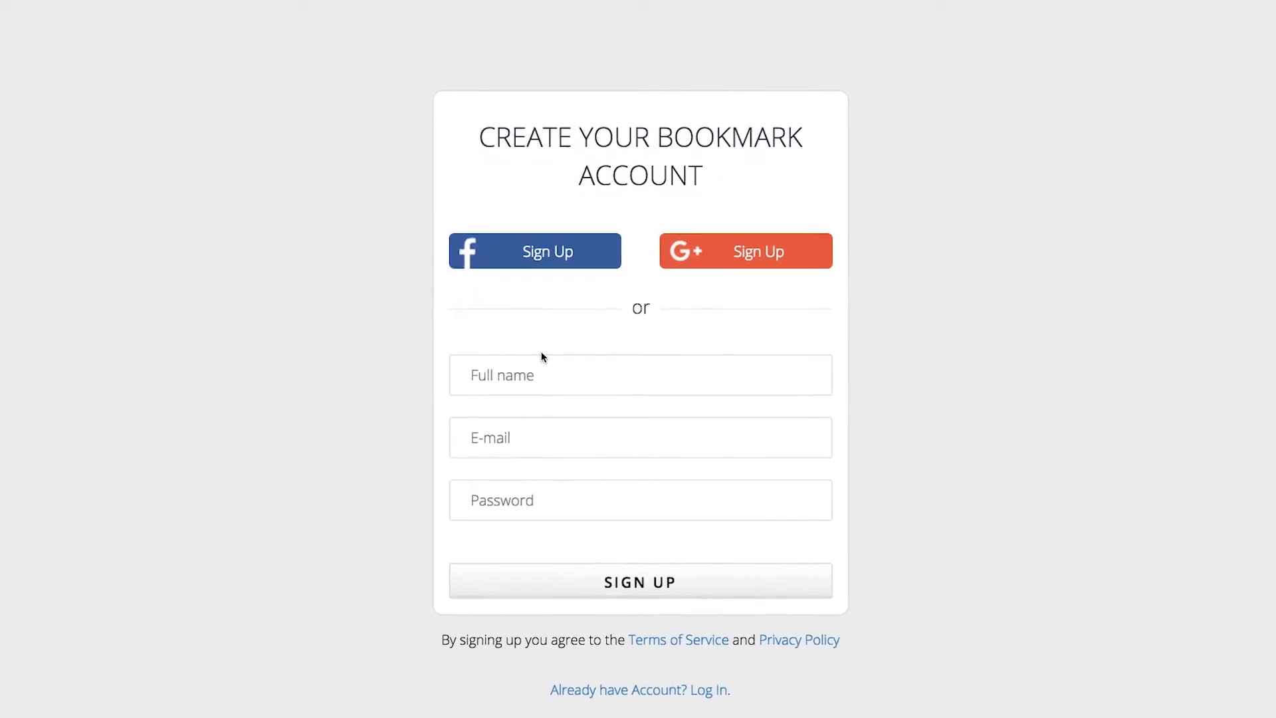
pyautogui.write('testing@test')
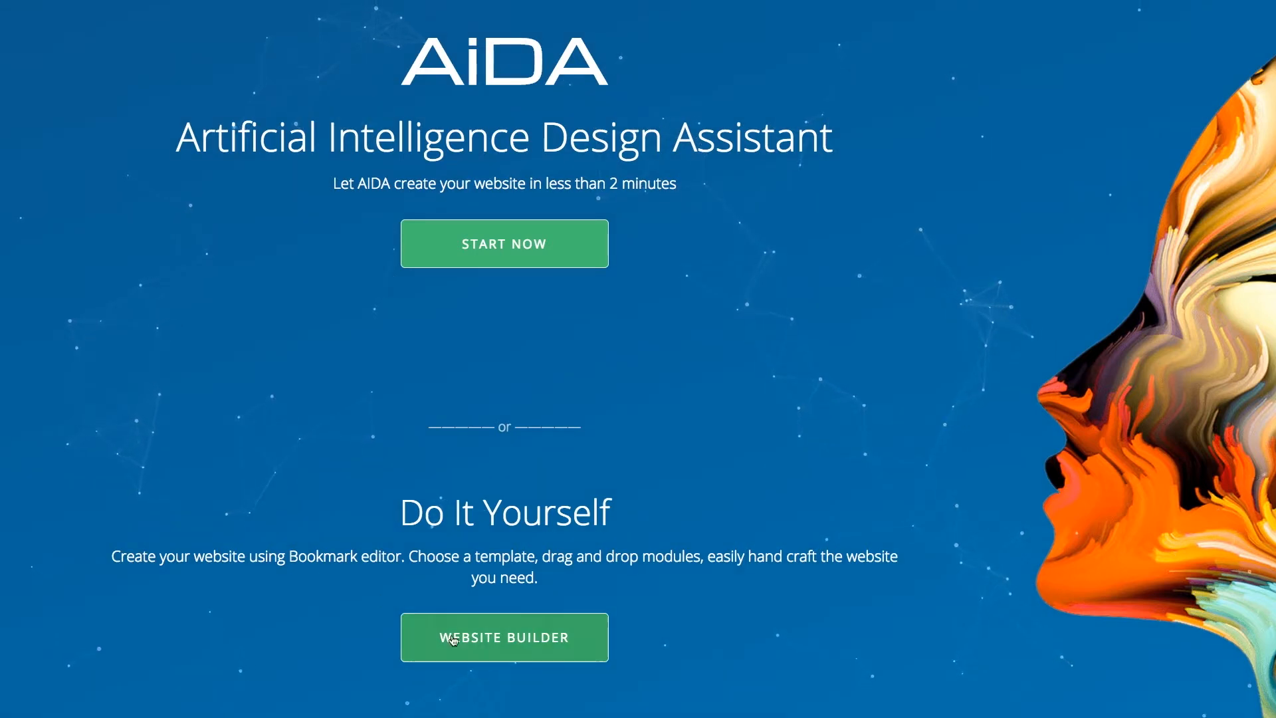
pyautogui.moveTo(504, 243)
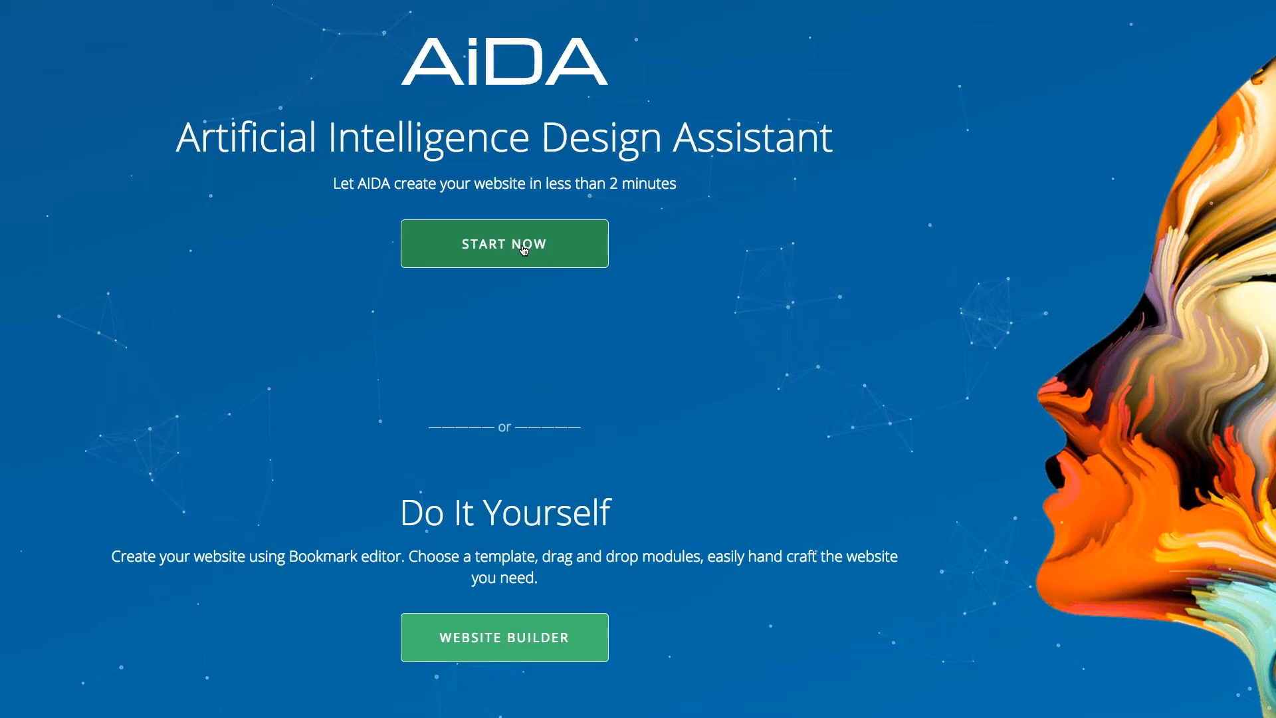
# - Start AiDA with a Public relations site type named Getting Started PR Agency
pyautogui.click(504, 244)
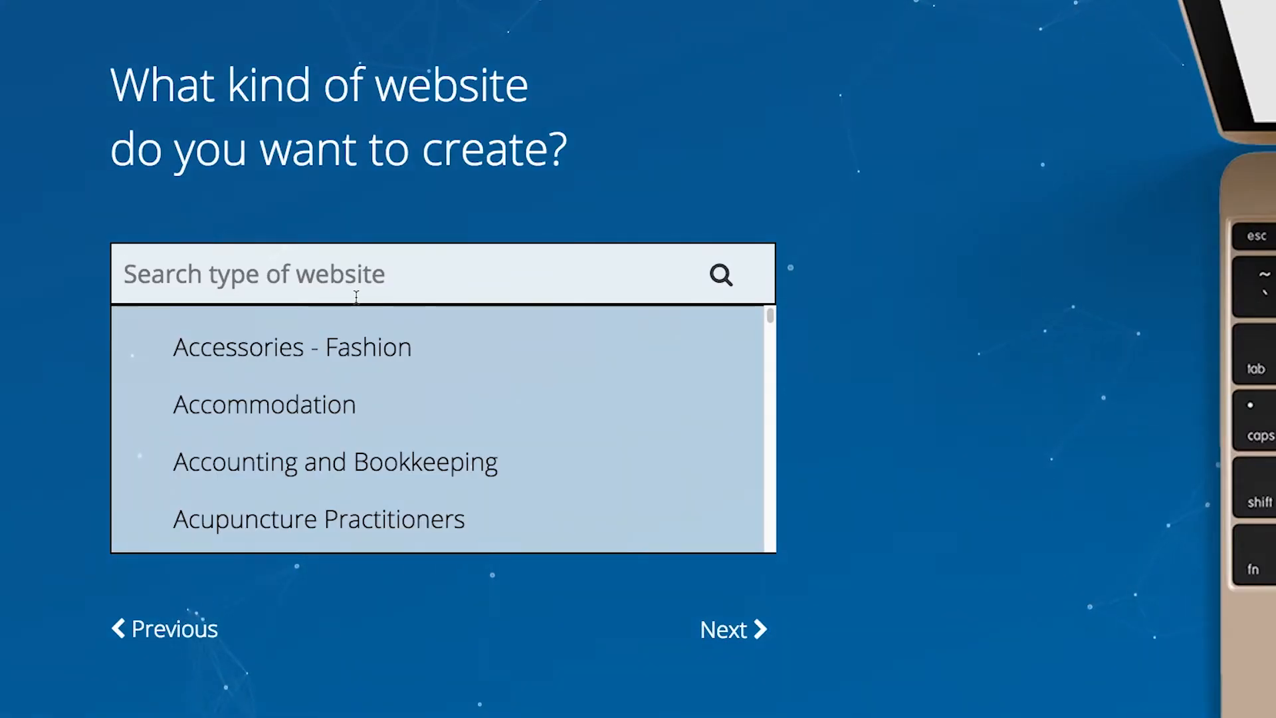
pyautogui.write('Public')
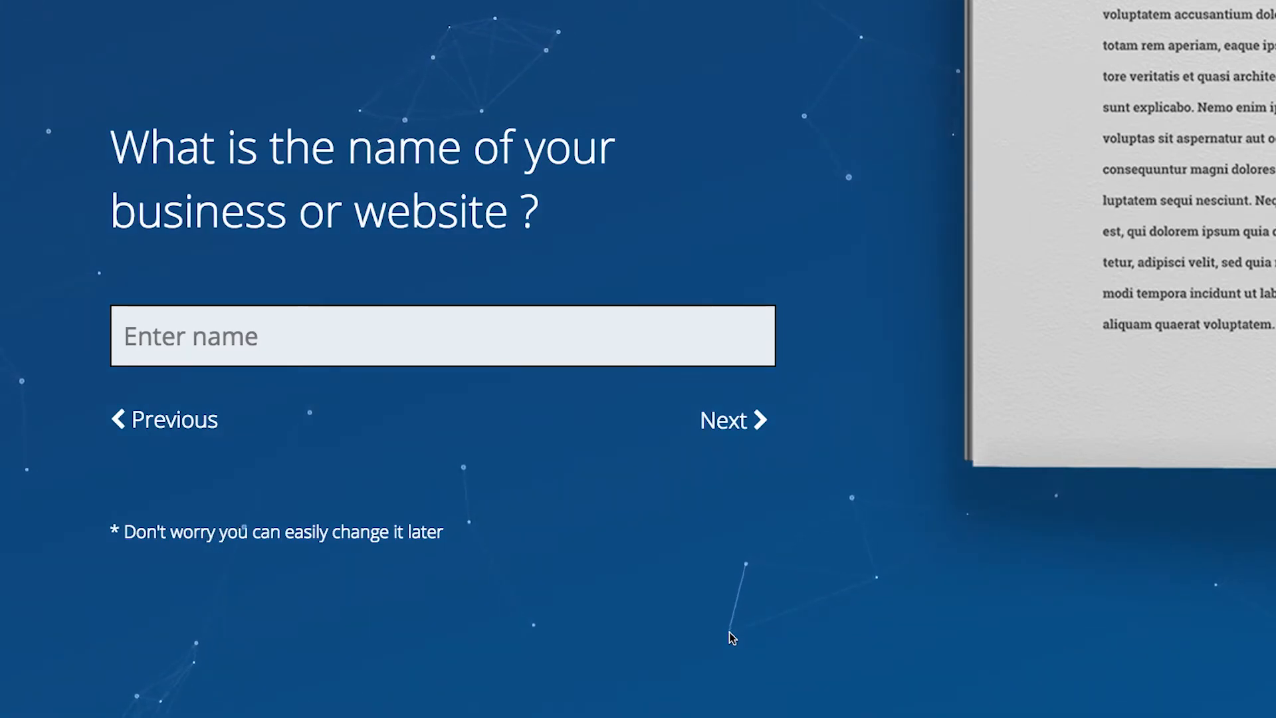
pyautogui.write('Getting S')
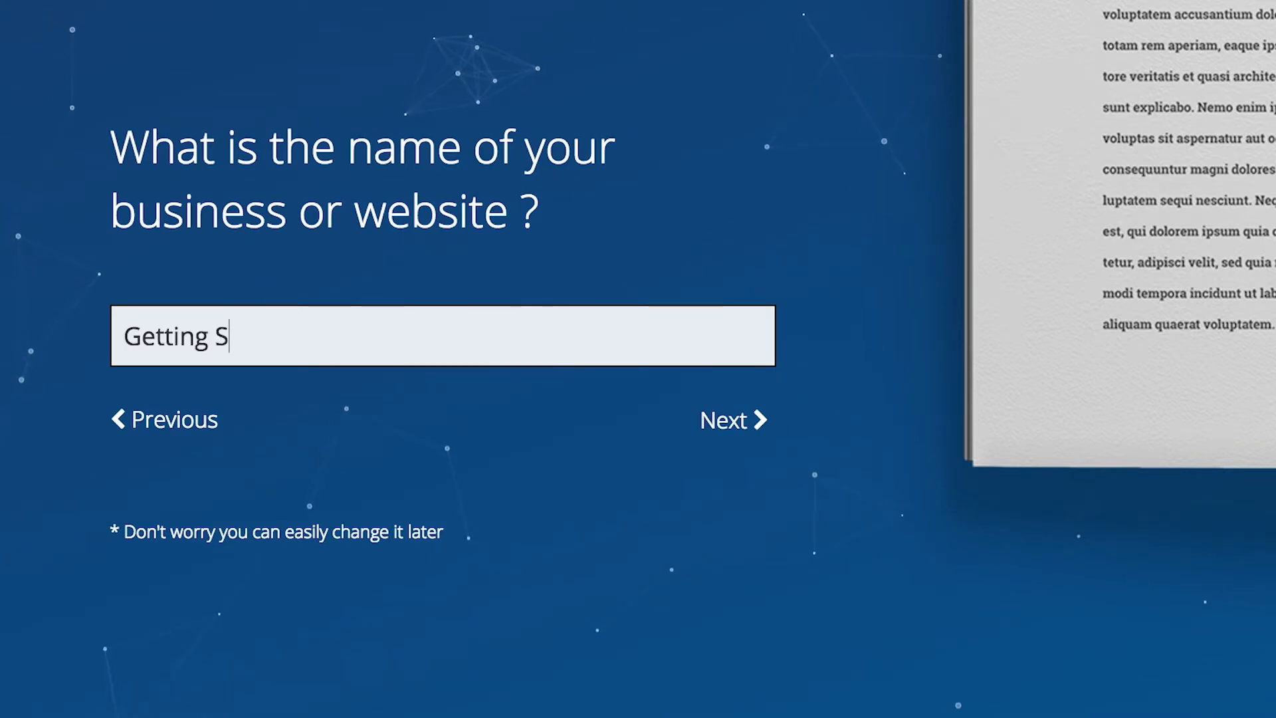
pyautogui.write('tarted PR Agency')
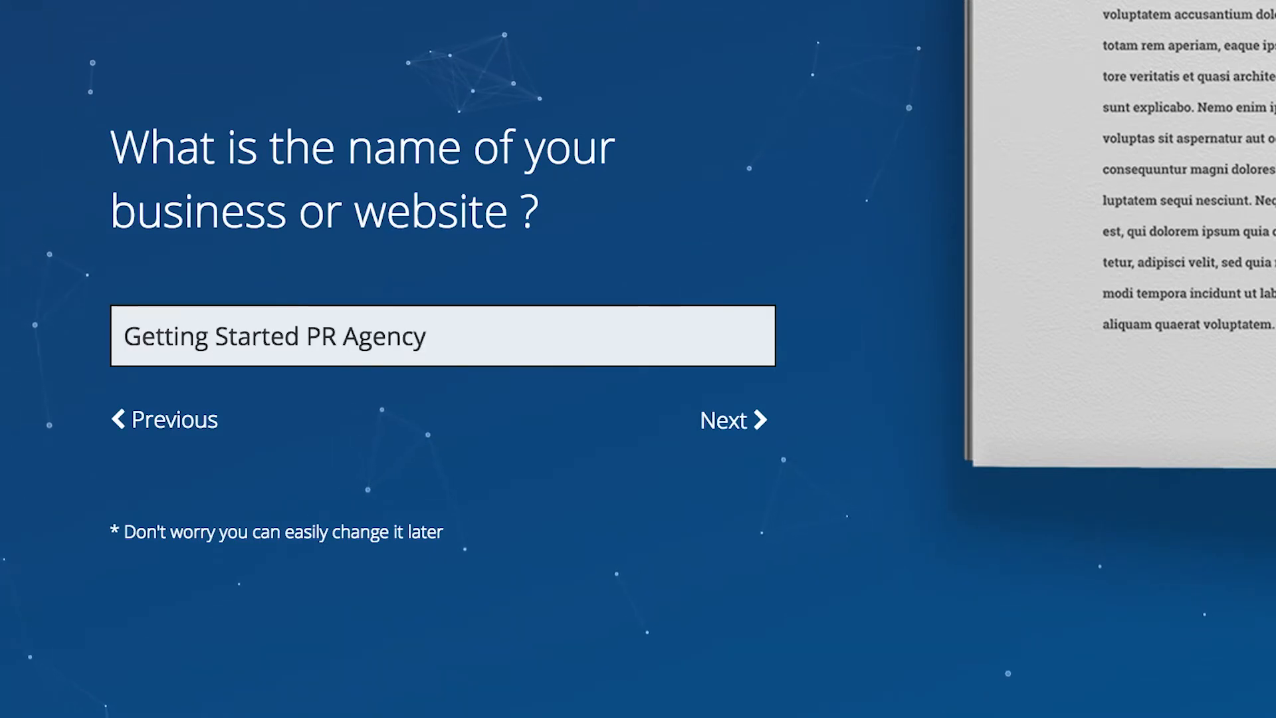
pyautogui.click(723, 420)
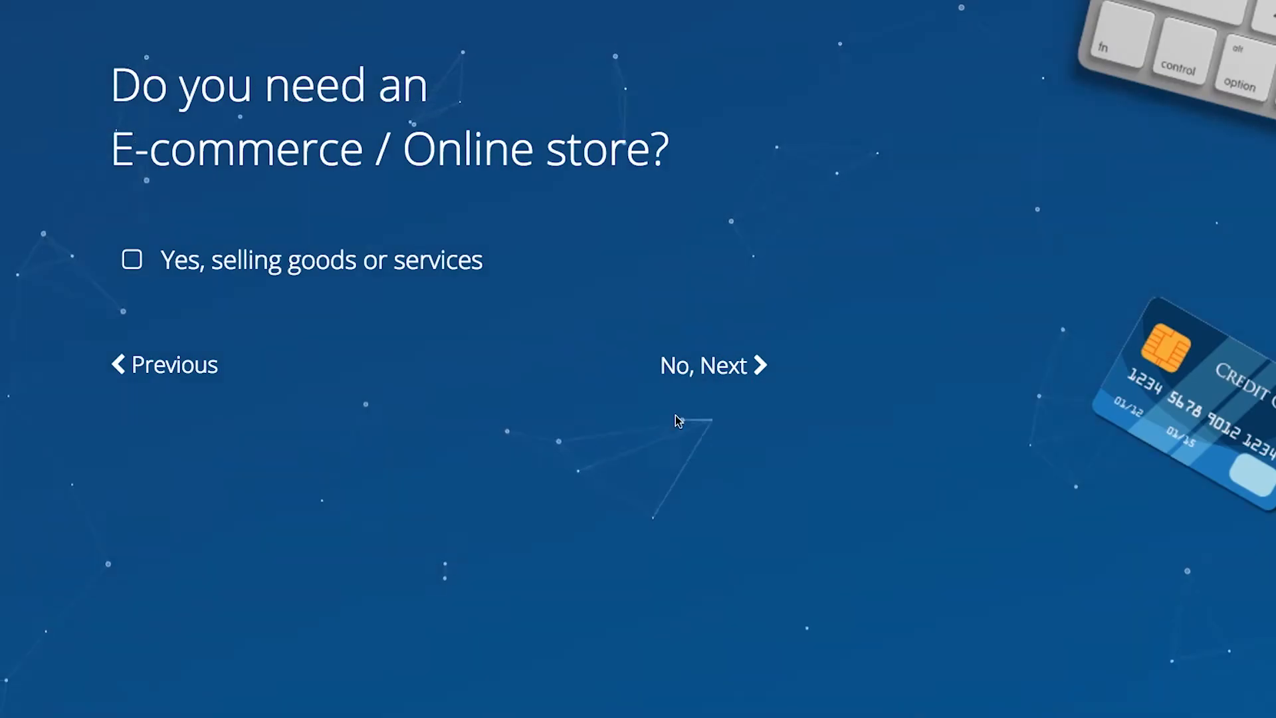
pyautogui.moveTo(133, 261)
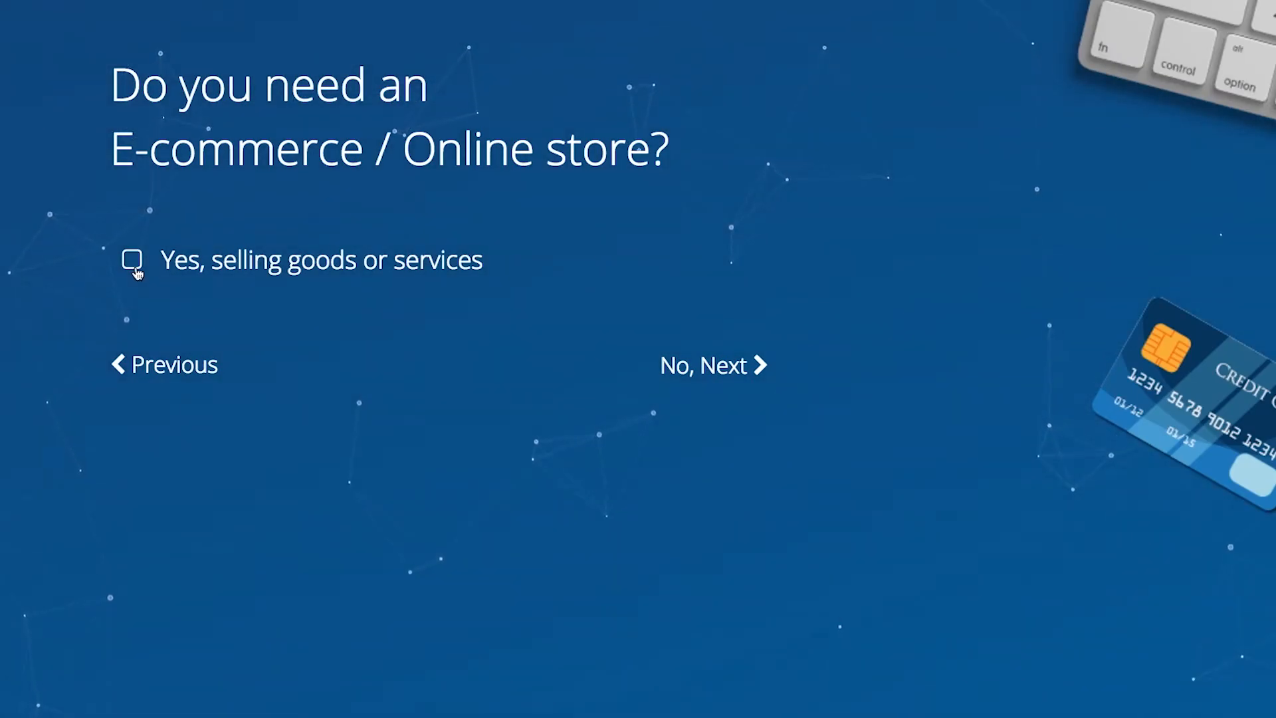
# - Toggle the selling option, then leave it unticked and continue without an online store
pyautogui.click(133, 259)
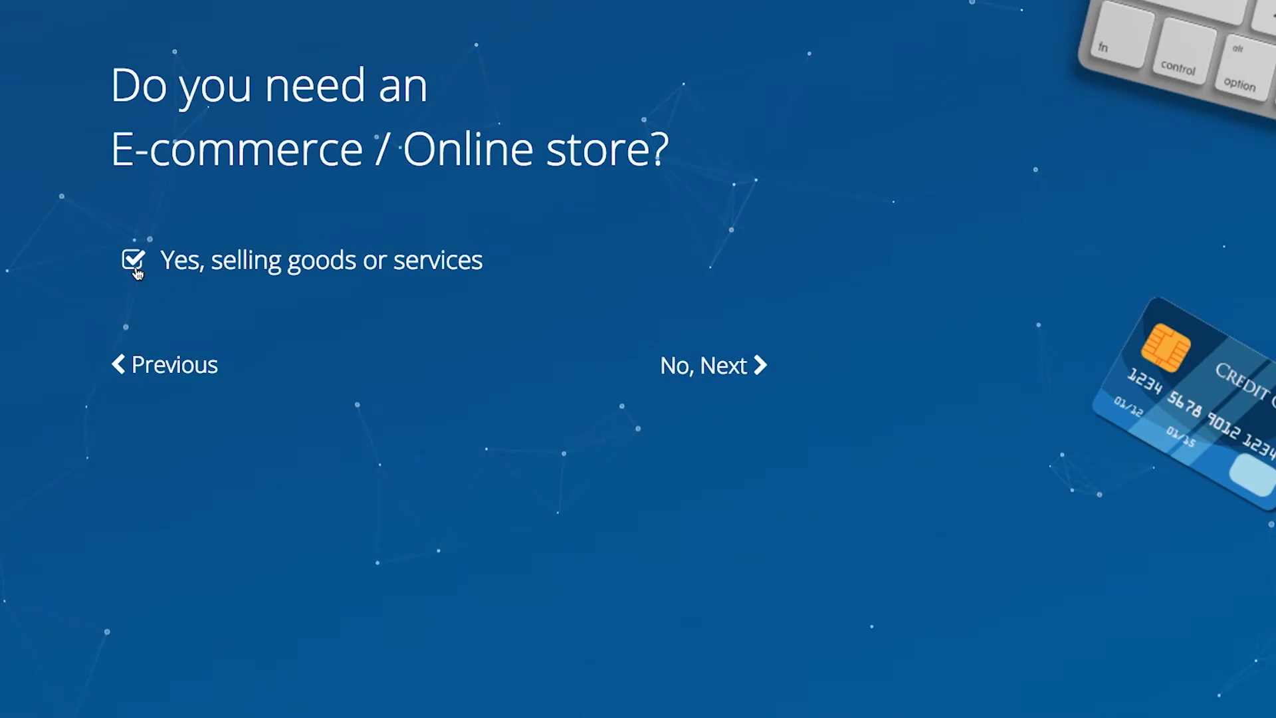
pyautogui.click(132, 259)
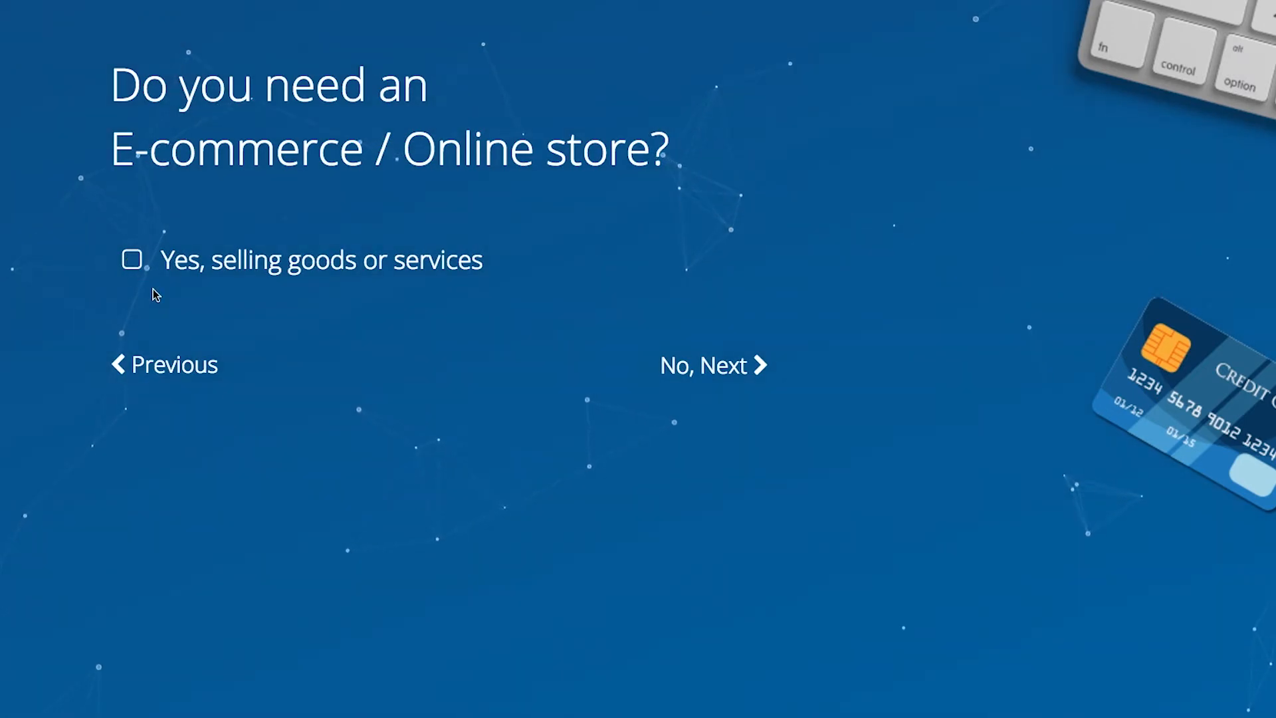
pyautogui.moveTo(563, 327)
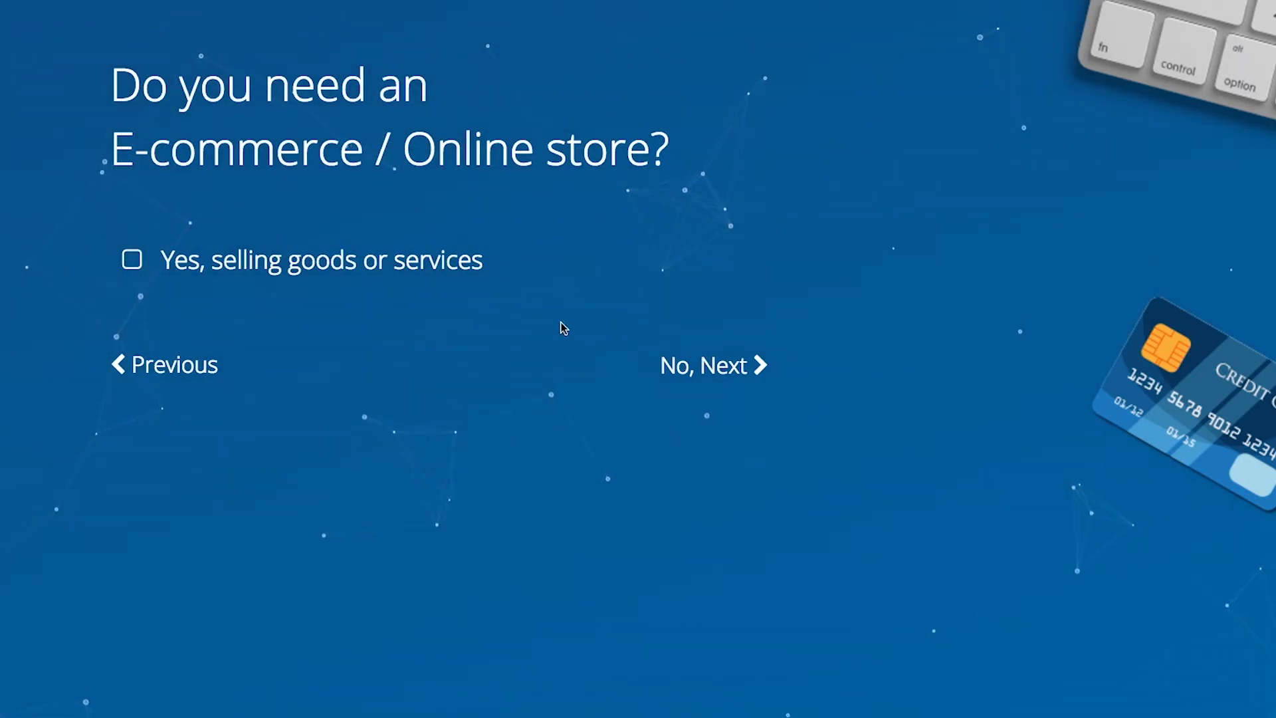
pyautogui.click(712, 365)
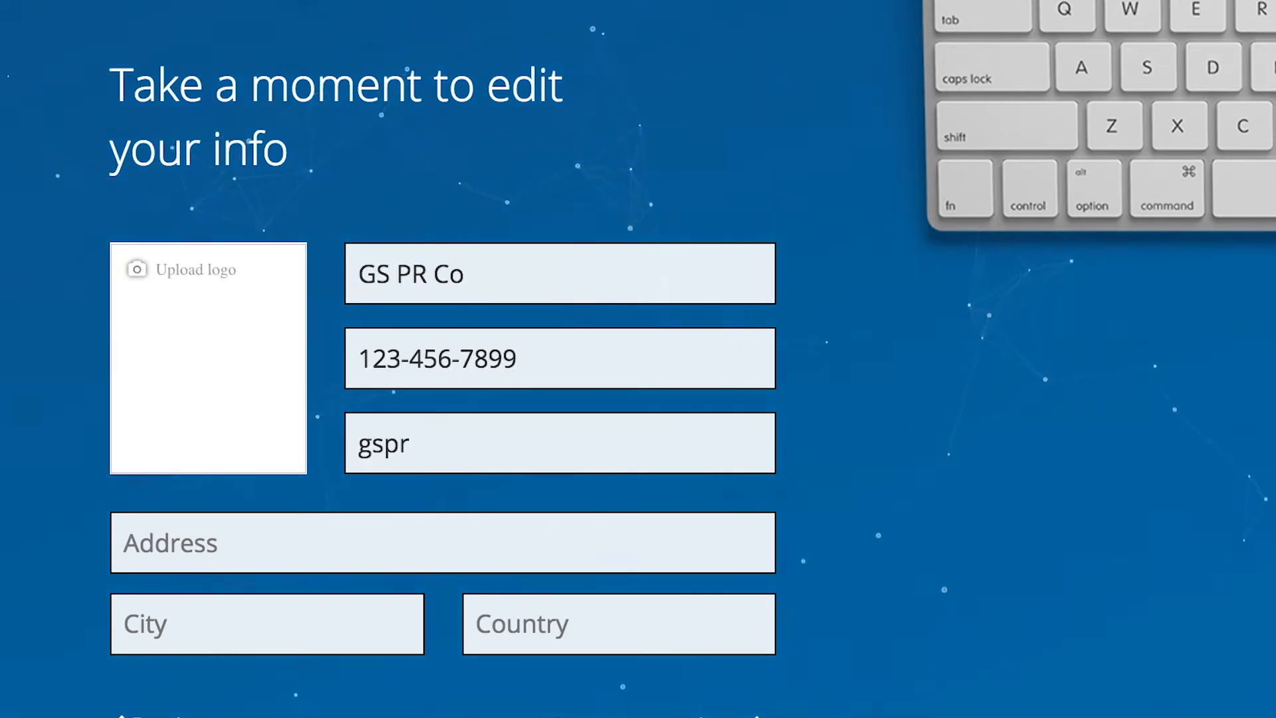
# - Enter the address 123 Bookmark Ave and create the website from the business info
pyautogui.write('123 Bookmark Ave')
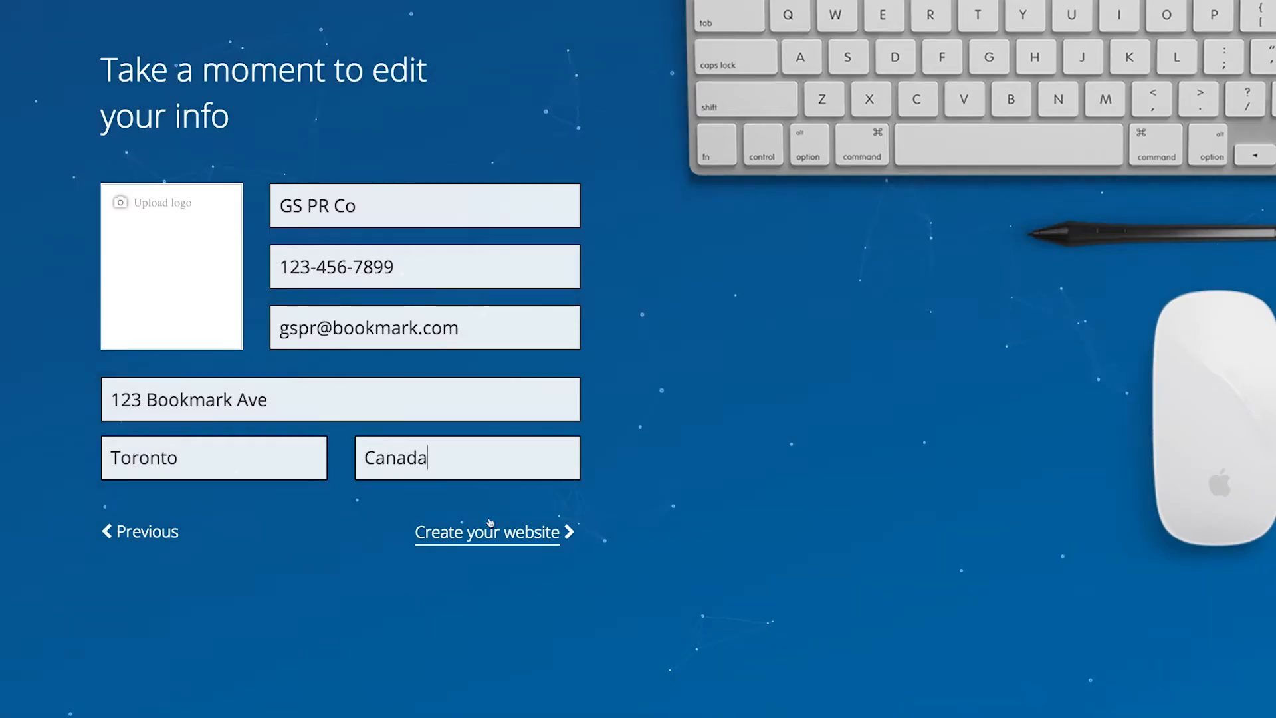
pyautogui.click(486, 531)
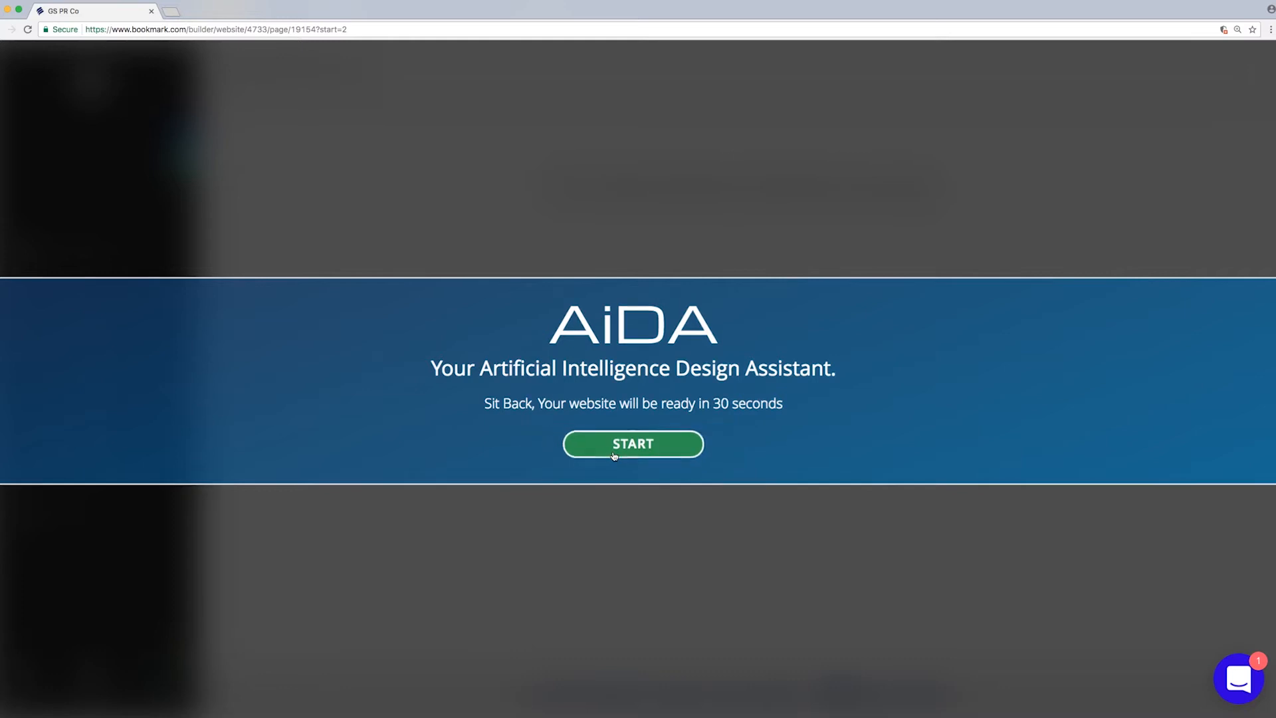
# - Let AiDA build the GS PR Co site, then bring up the Add Focus choices
pyautogui.click(632, 444)
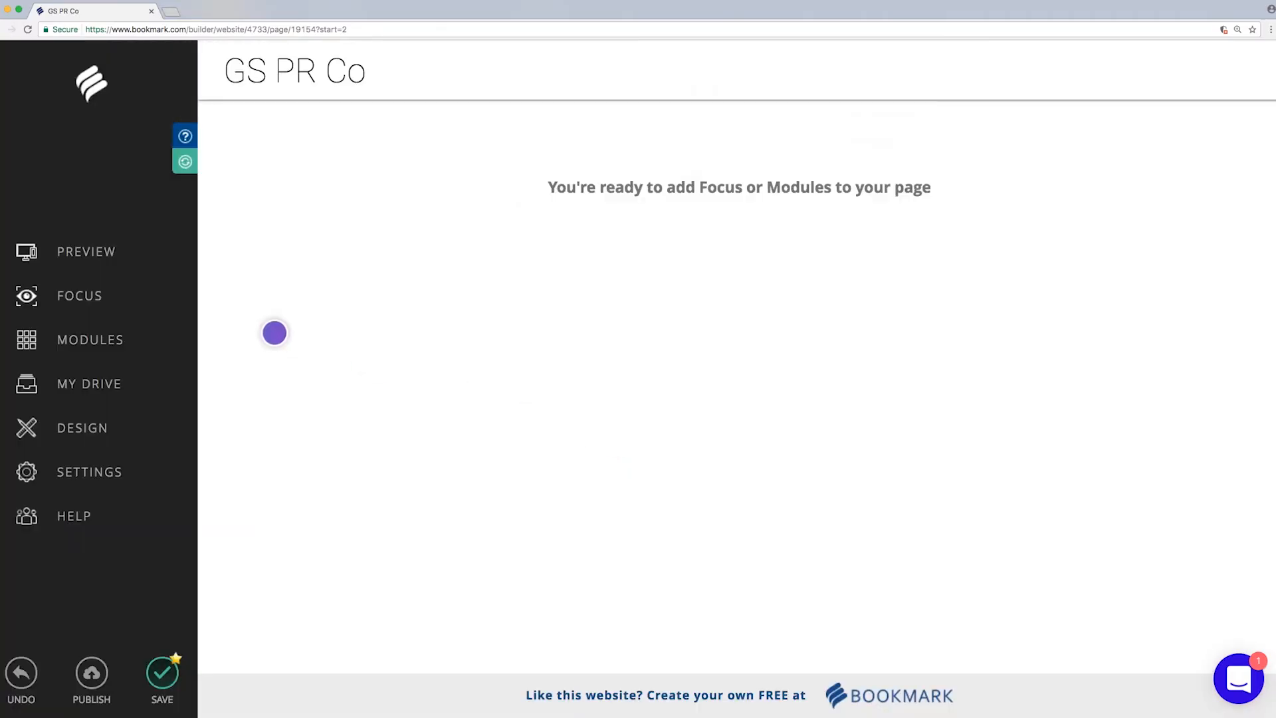
pyautogui.click(79, 296)
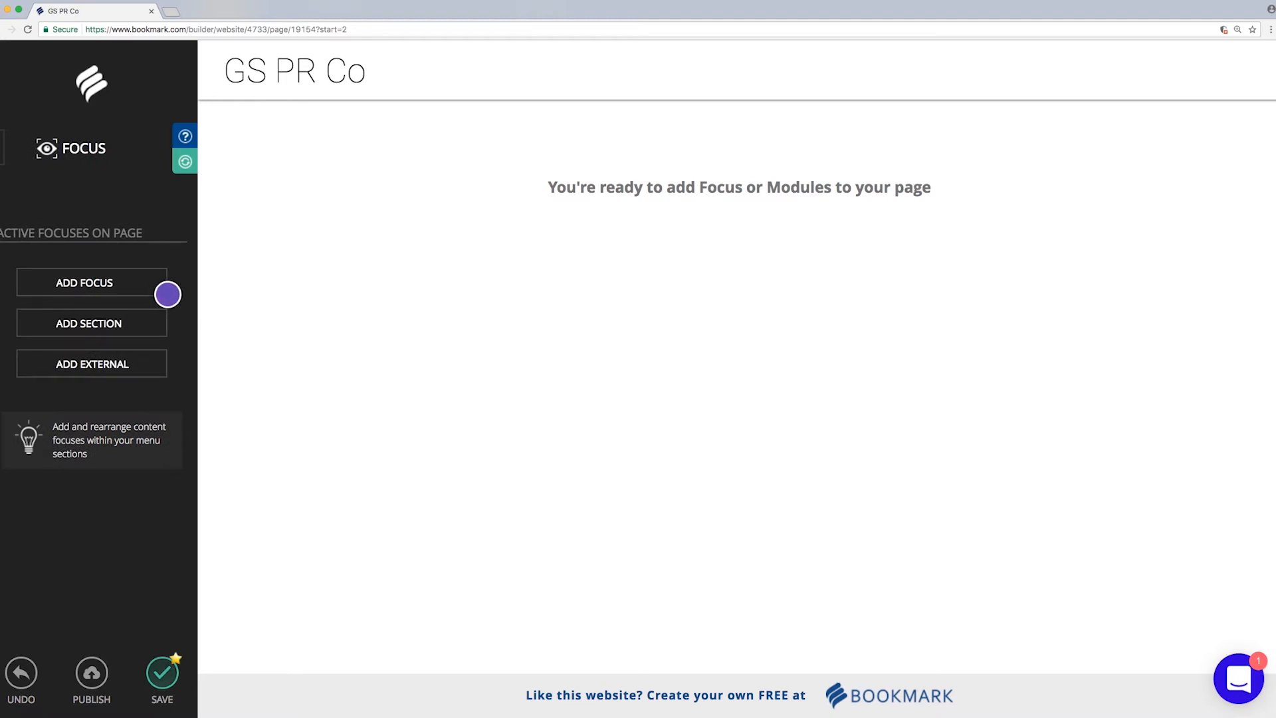
pyautogui.click(84, 281)
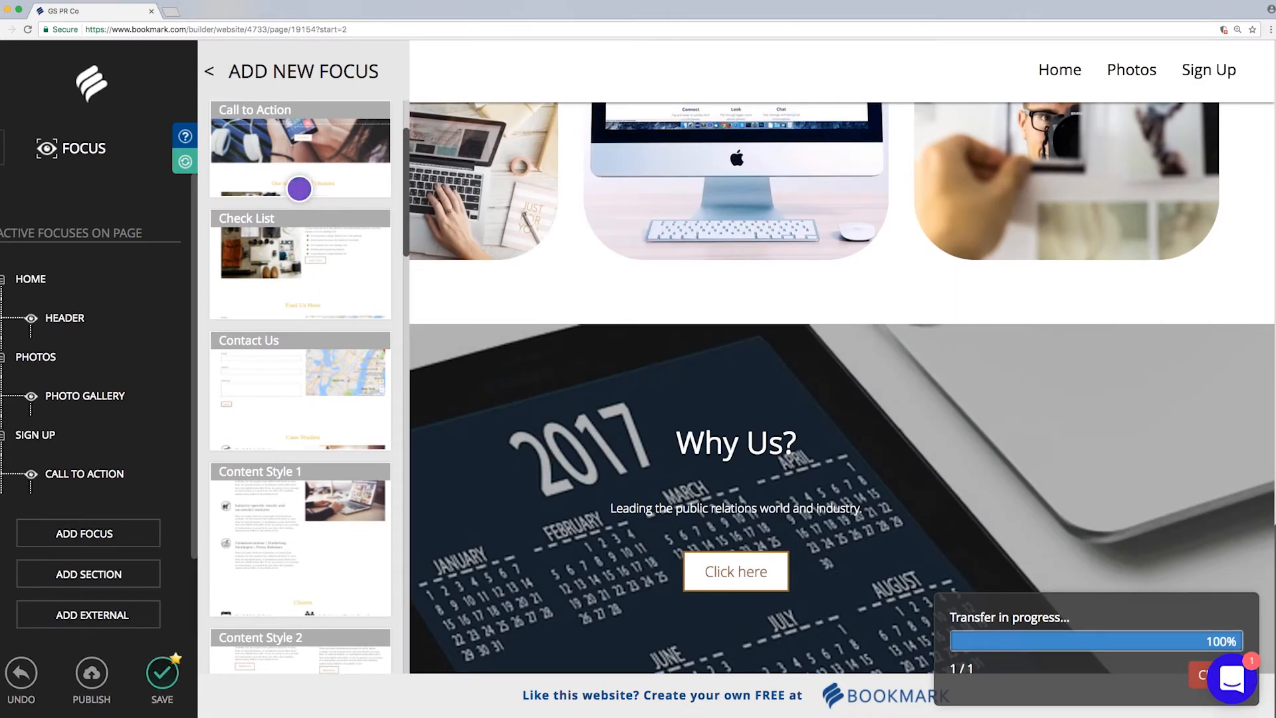
# - Add Content Style 3 and Slideshow sections, browsing further down the focus list
pyautogui.scroll(-3)
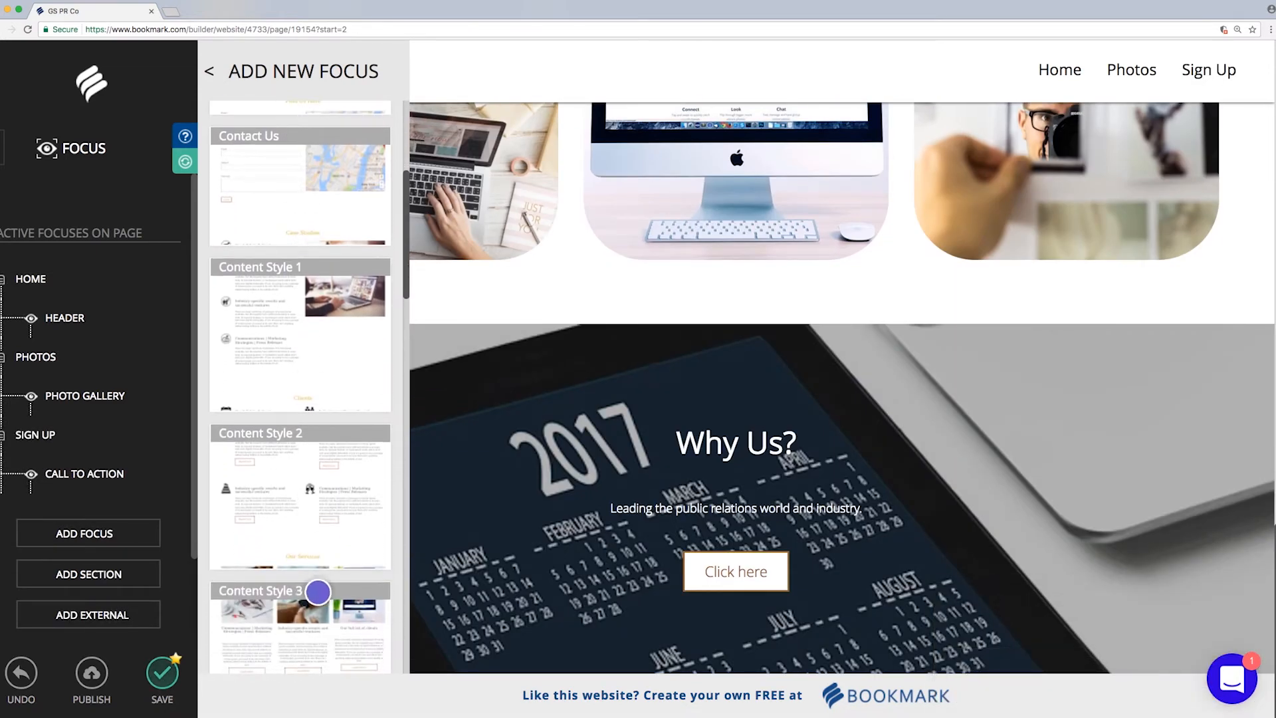
pyautogui.click(299, 619)
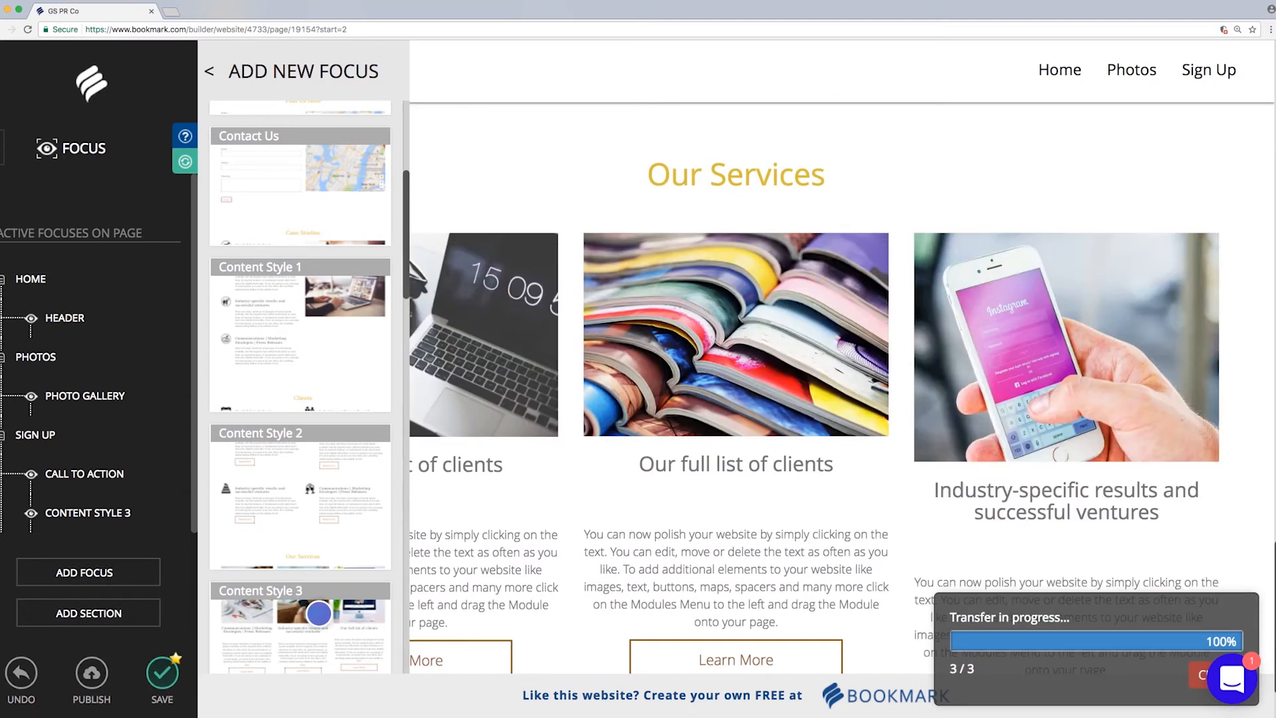
pyautogui.scroll(-3)
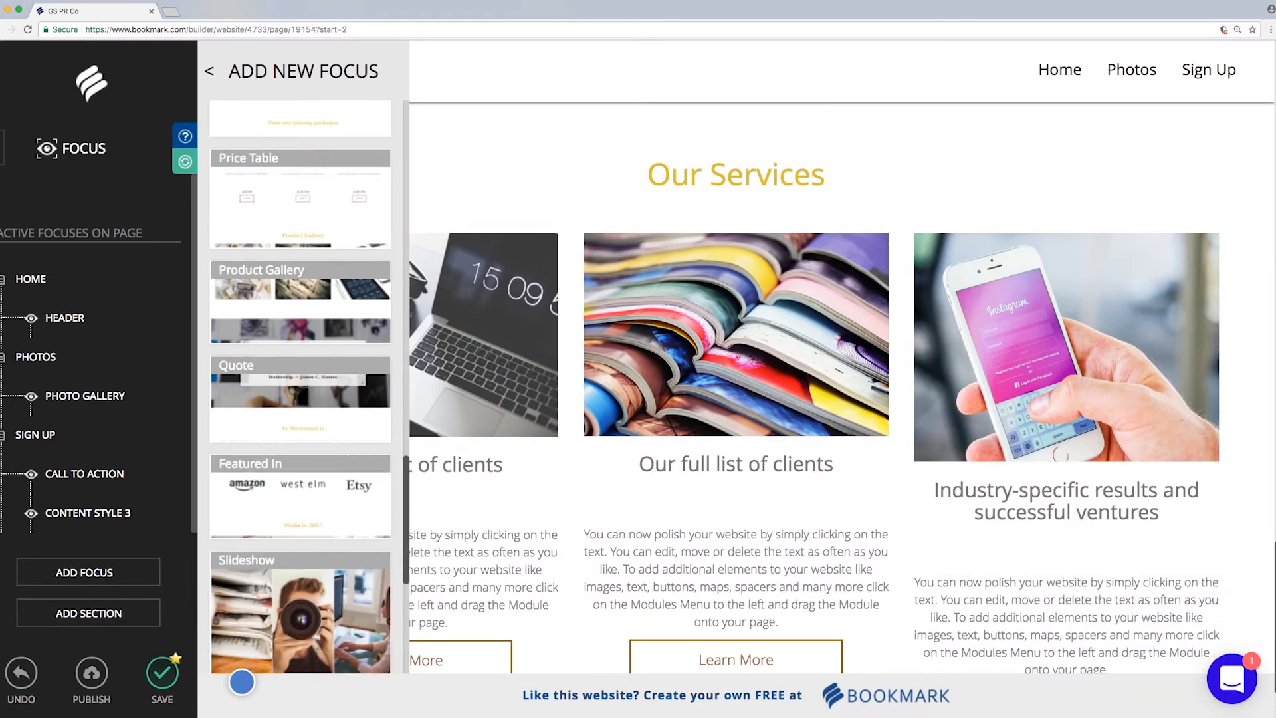
pyautogui.click(299, 612)
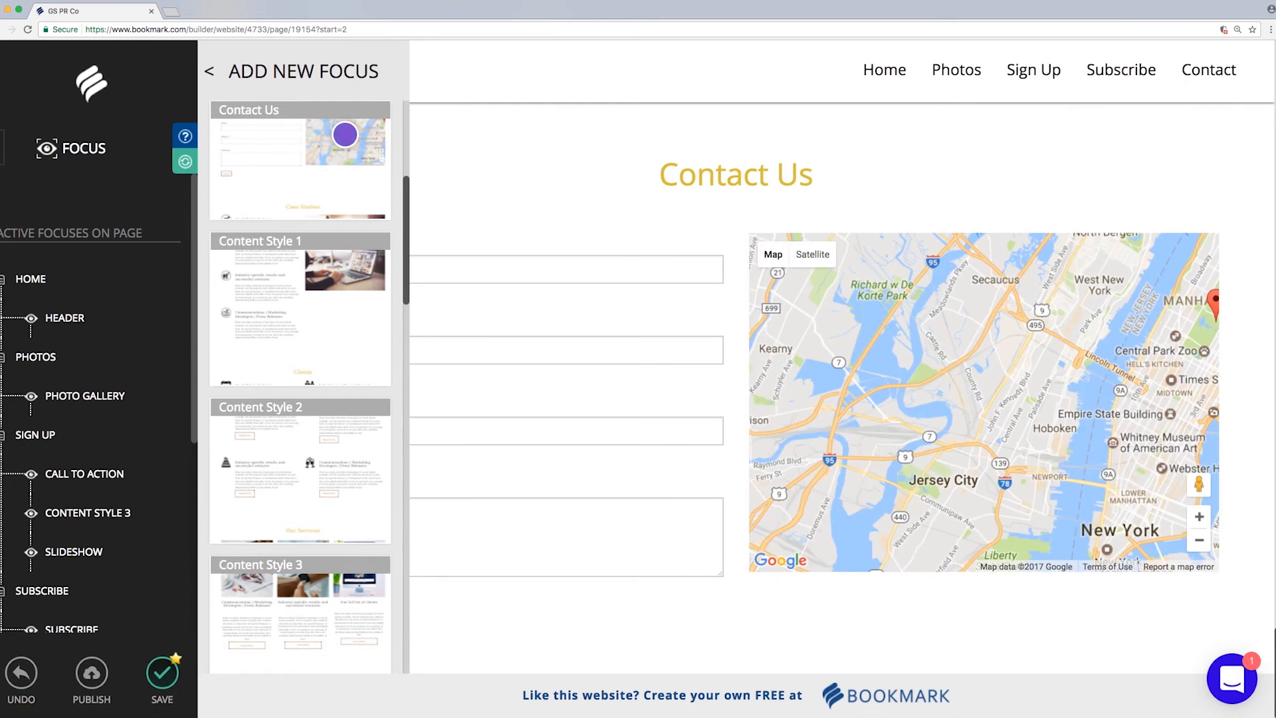
pyautogui.scroll(-3)
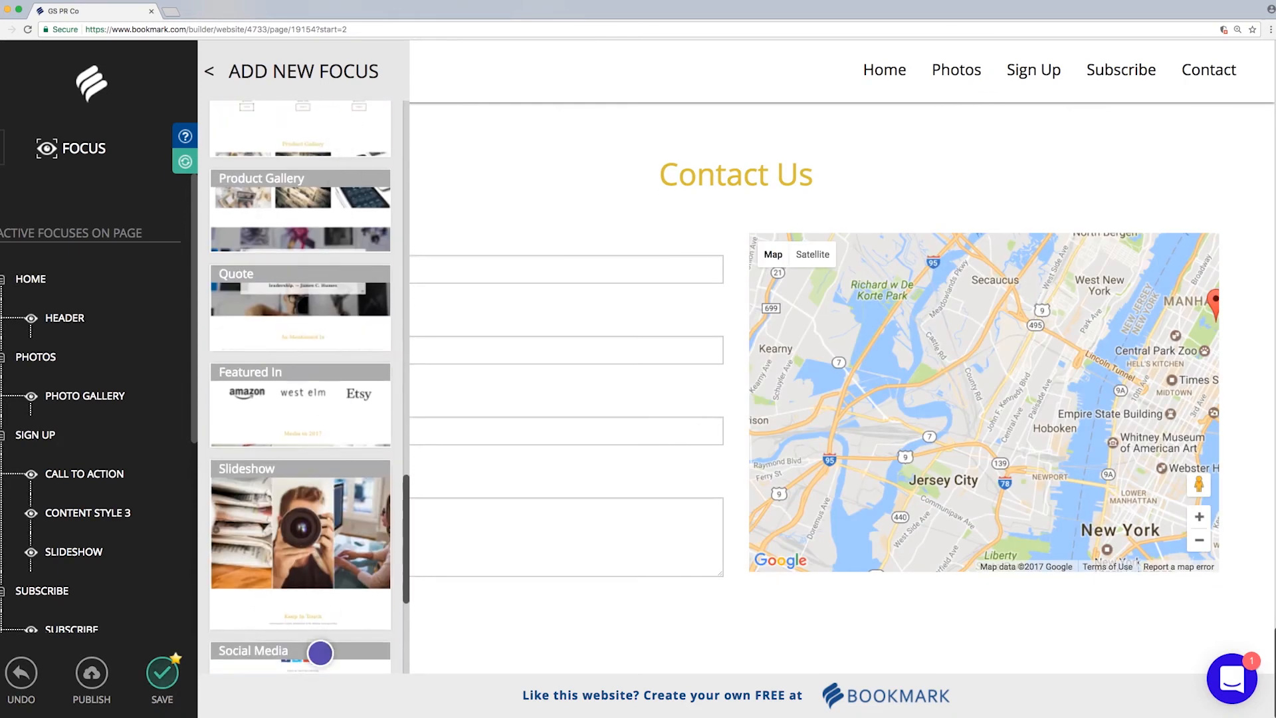
pyautogui.scroll(-3)
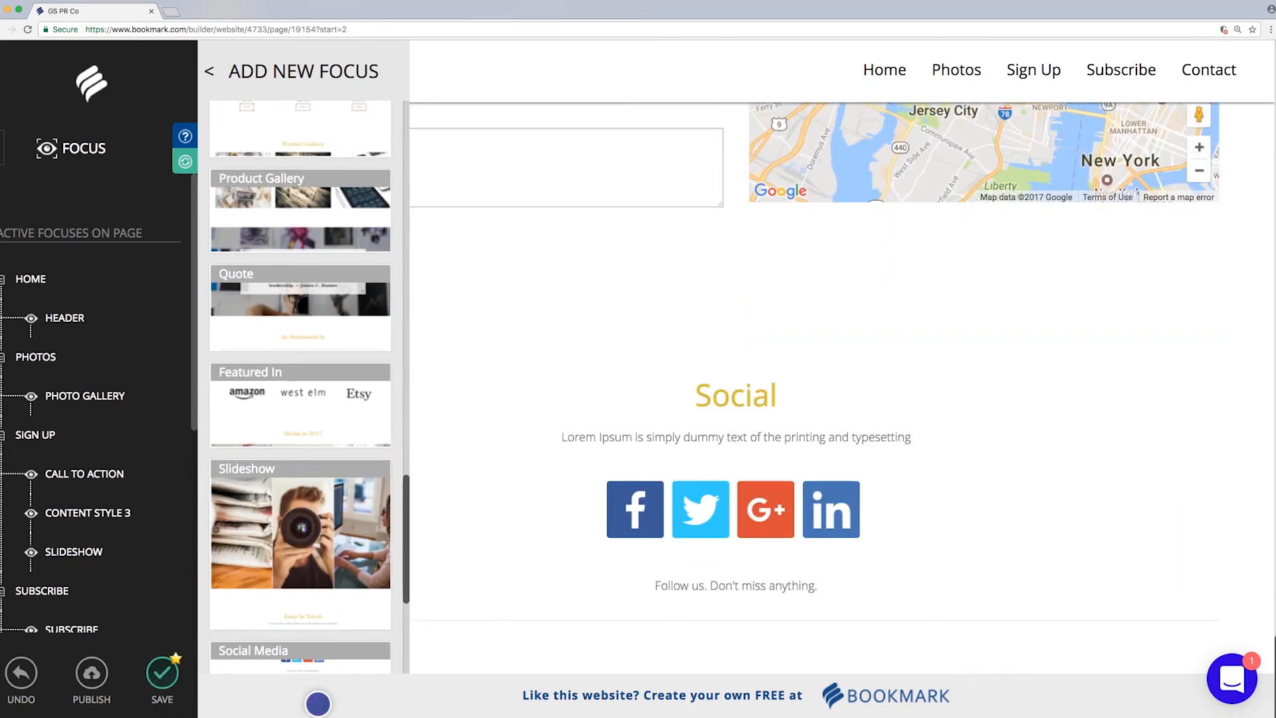
pyautogui.scroll(-3)
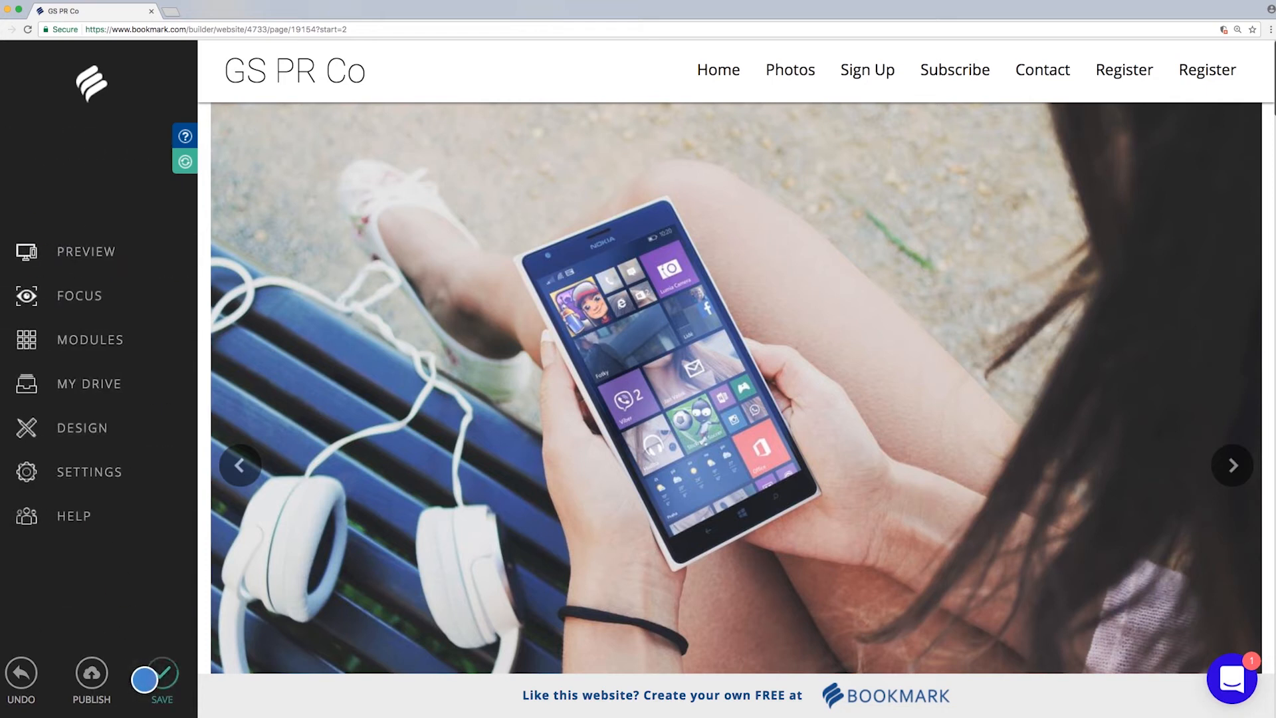
# - Save the website, bringing up the Ready! domain and pricing message
pyautogui.click(152, 683)
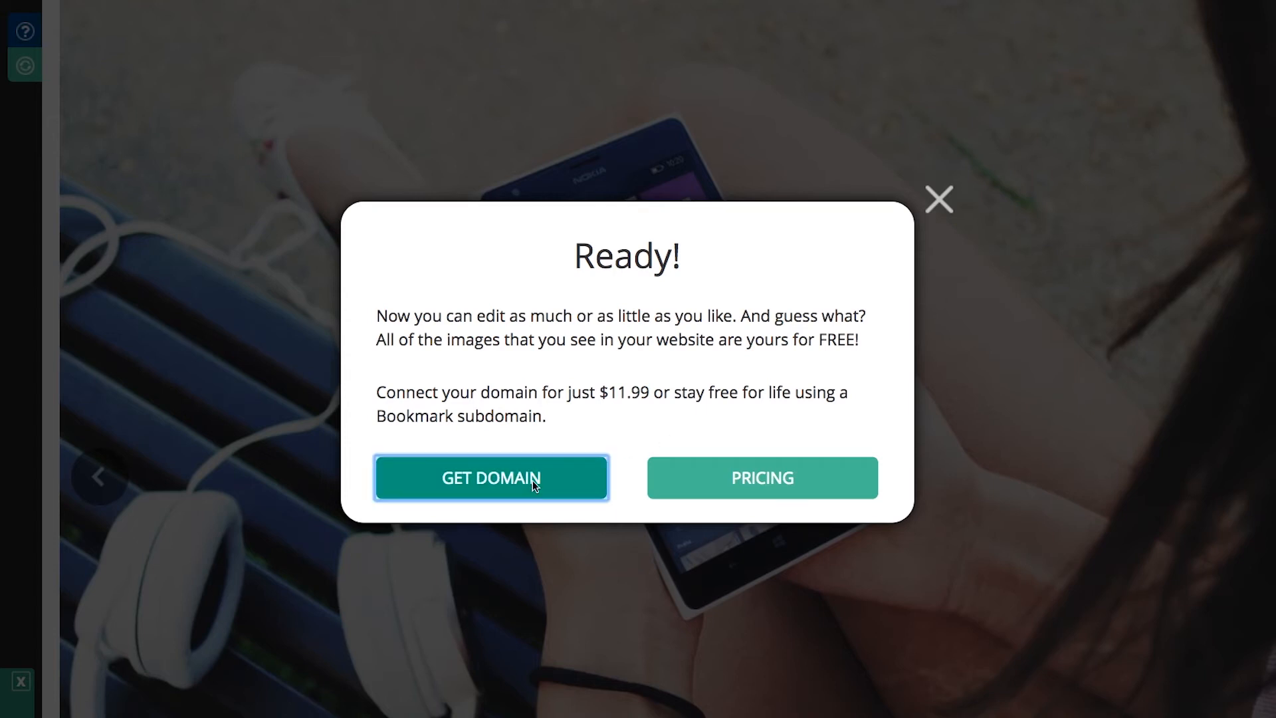
# - Go to Get Domain and choose the free bookmark.com subdomain, focusing its name field
pyautogui.click(490, 477)
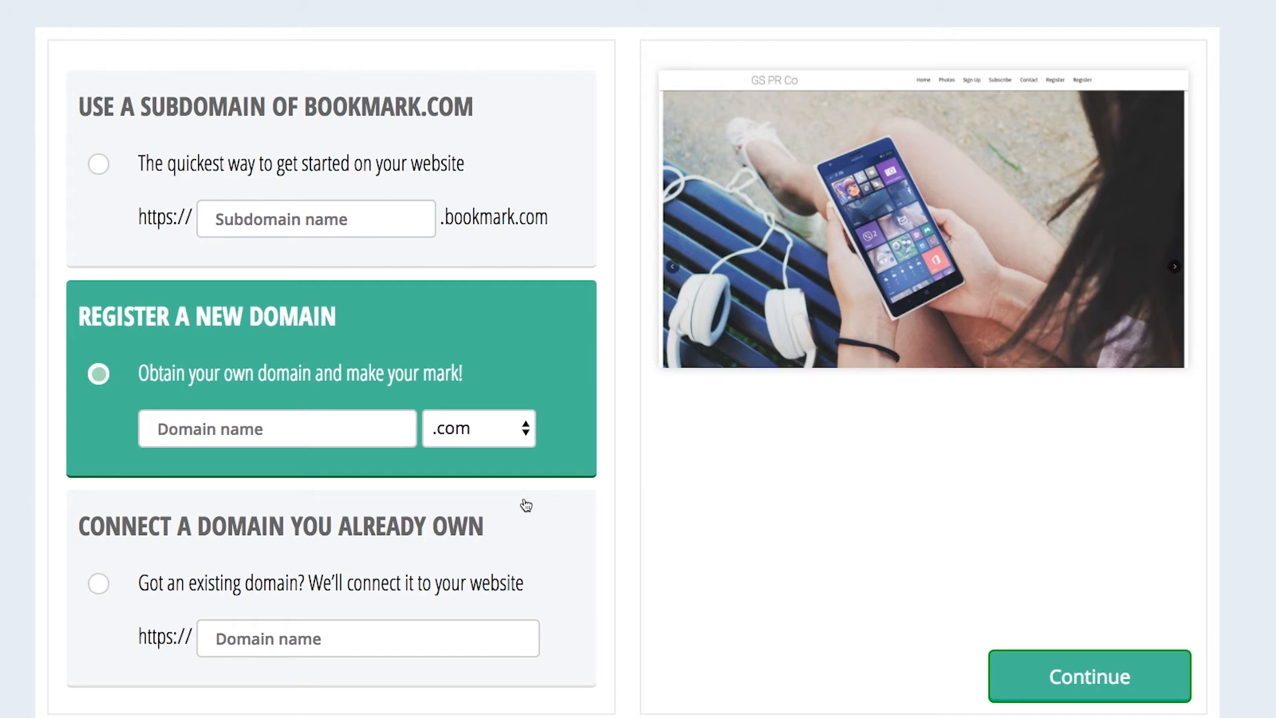
pyautogui.click(97, 164)
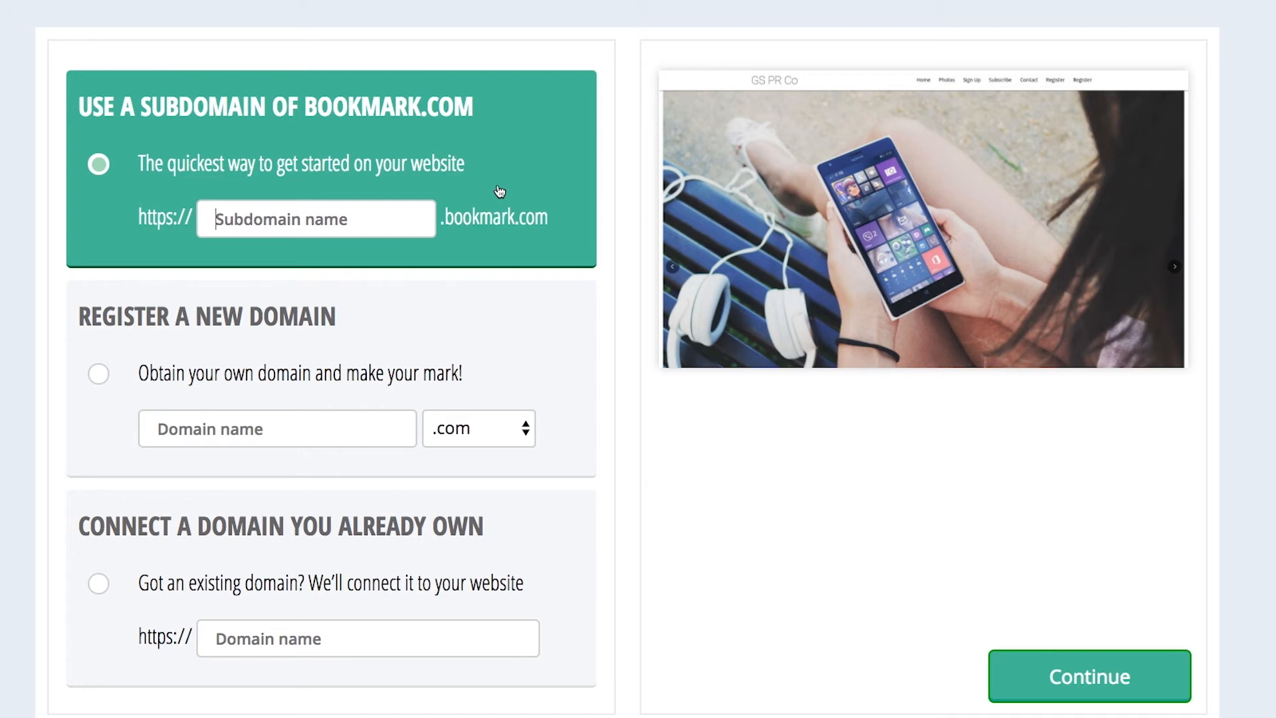
pyautogui.click(316, 218)
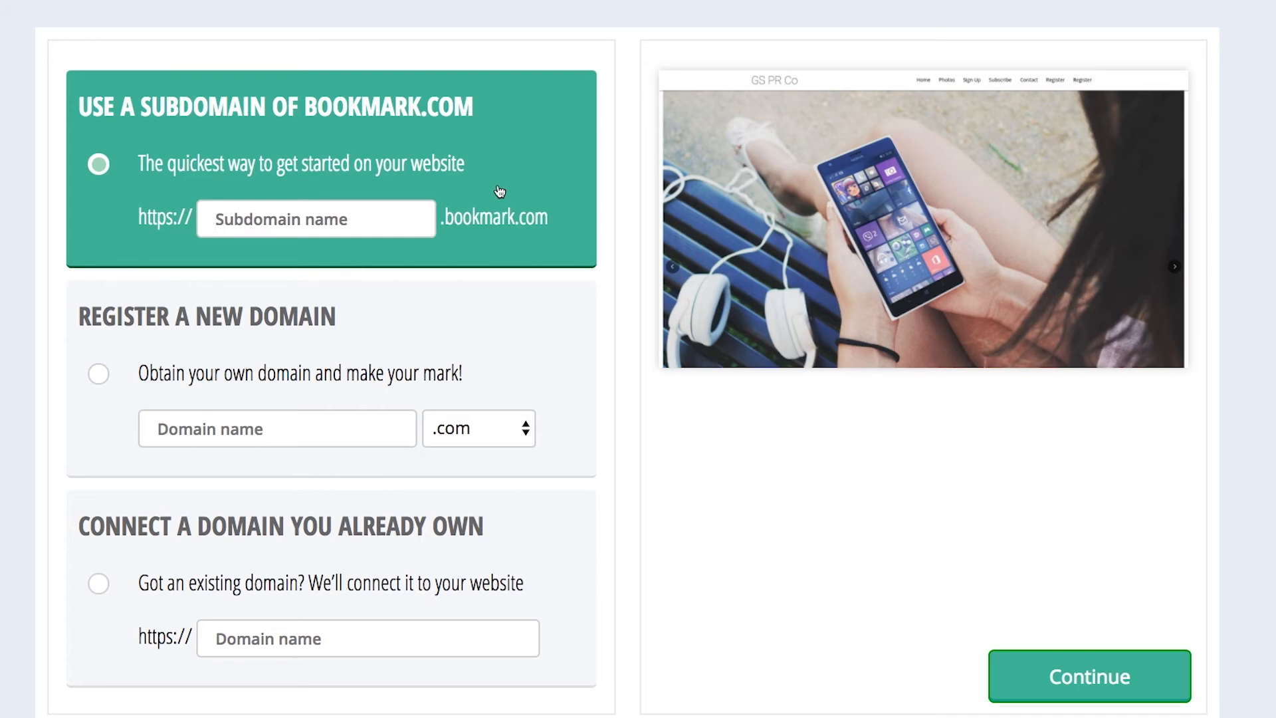
pyautogui.click(315, 218)
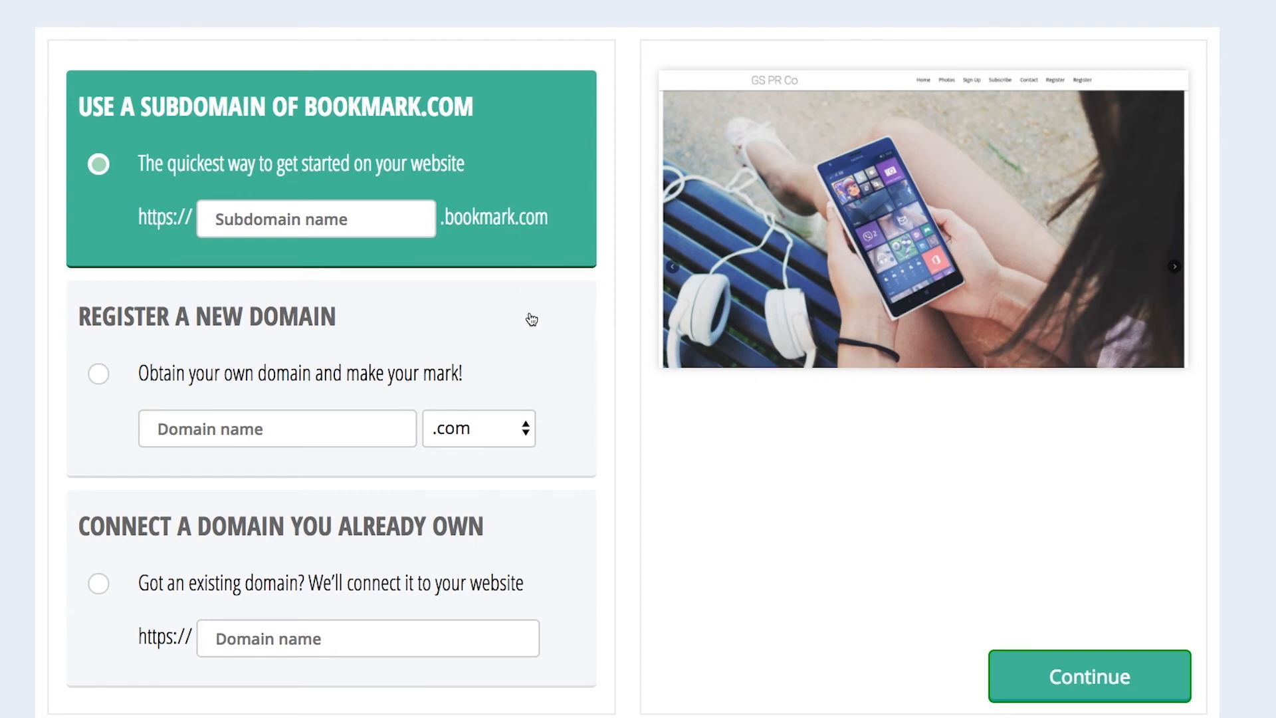
# - Try 'Register a new domain', then settle on 'Connect a domain you already own'
pyautogui.click(97, 373)
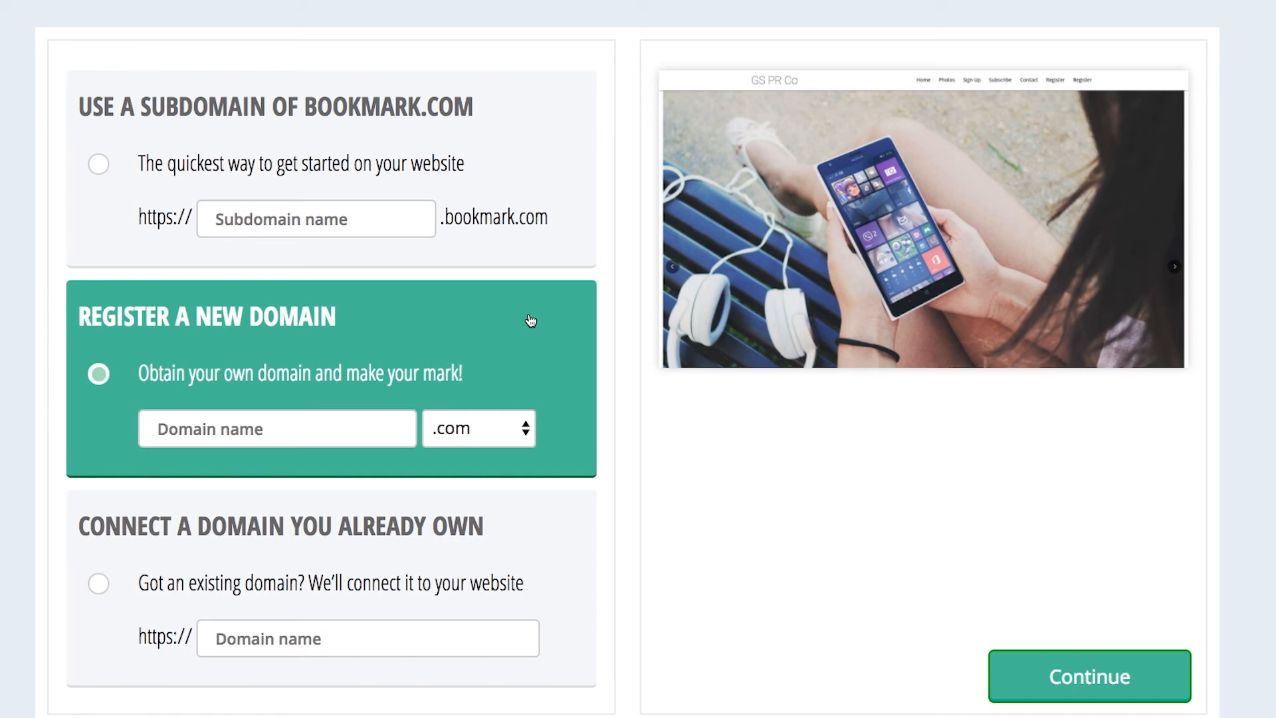
pyautogui.click(97, 584)
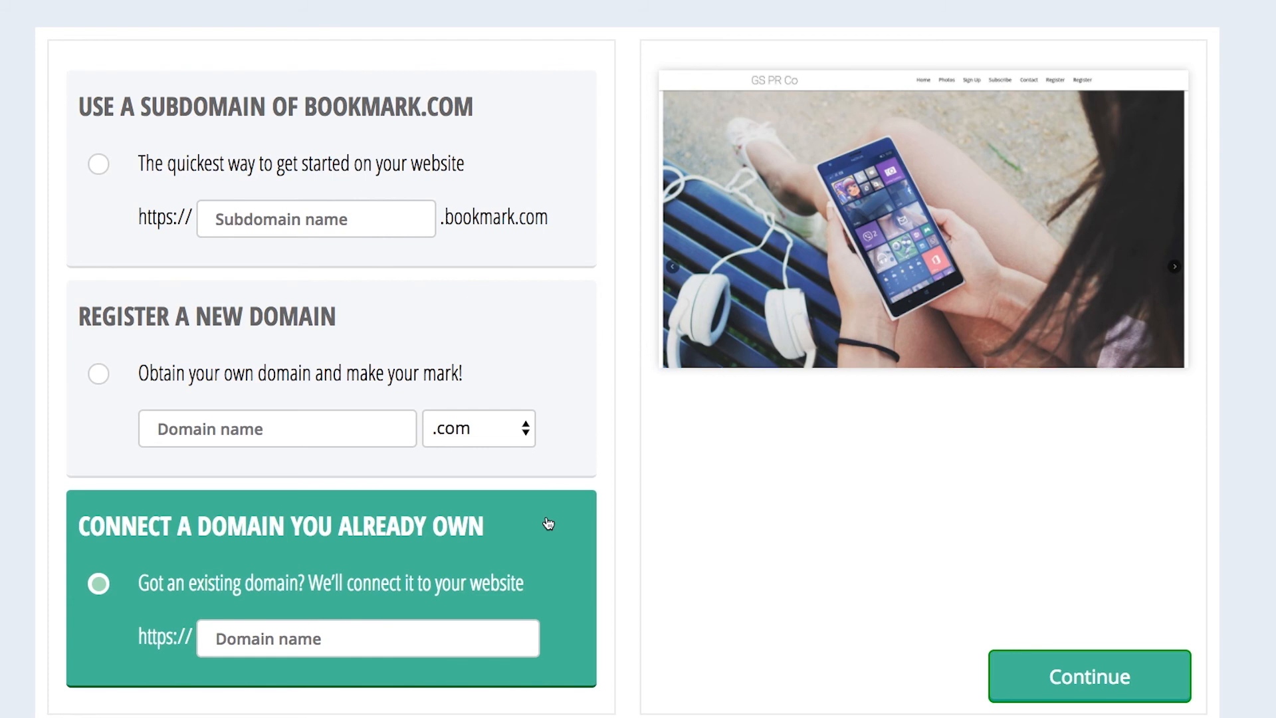
# - Choose the bookmark.com subdomain gettiingstartedpr and continue with it
pyautogui.click(97, 164)
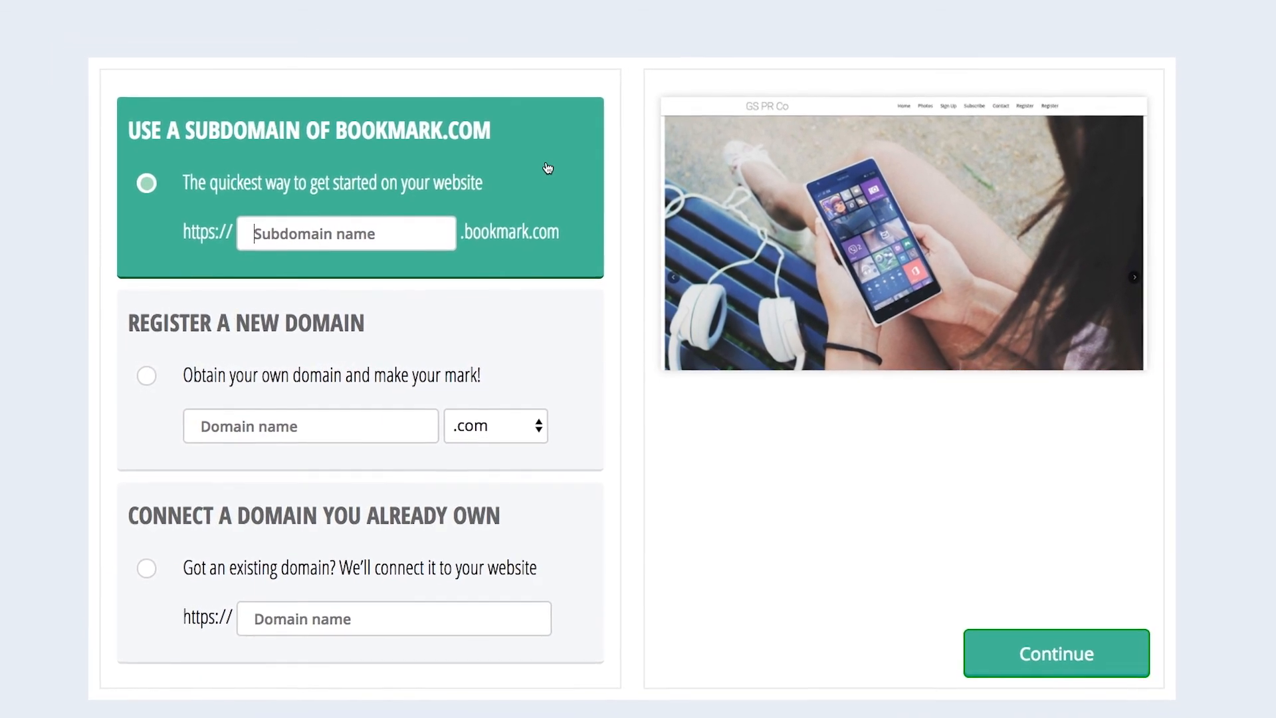
pyautogui.write('gettiingstartedpr')
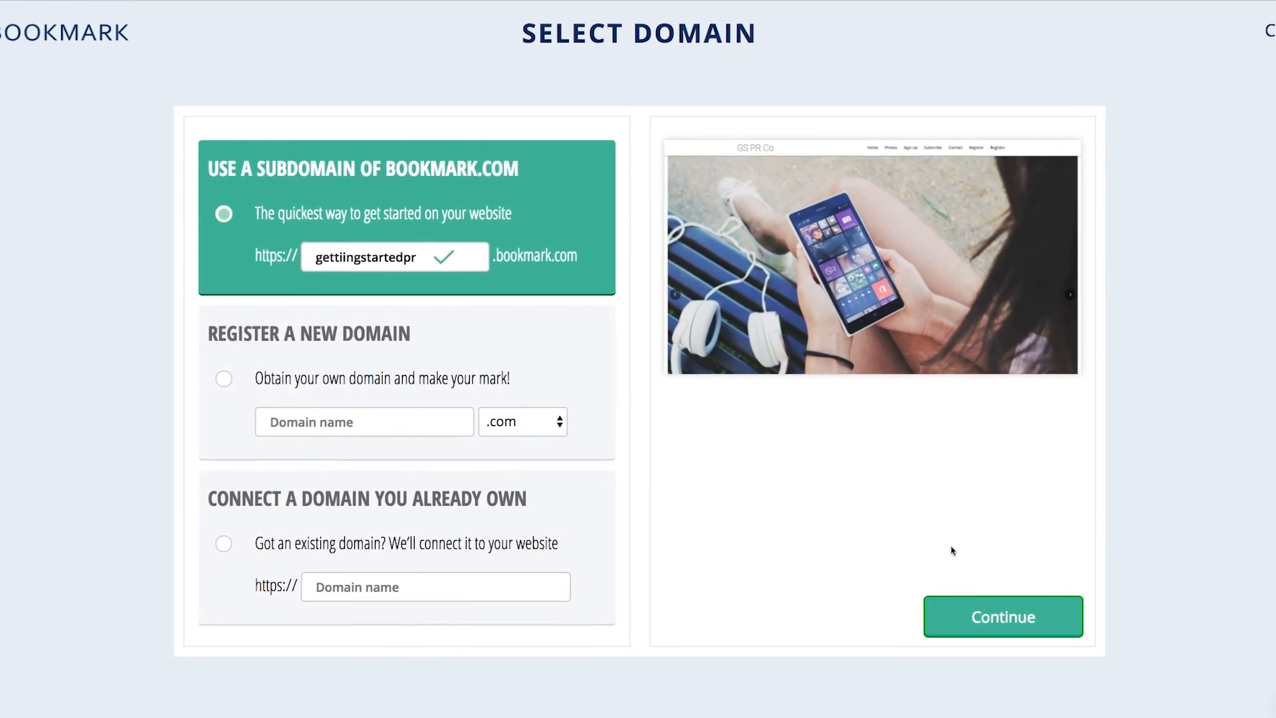
pyautogui.click(1002, 616)
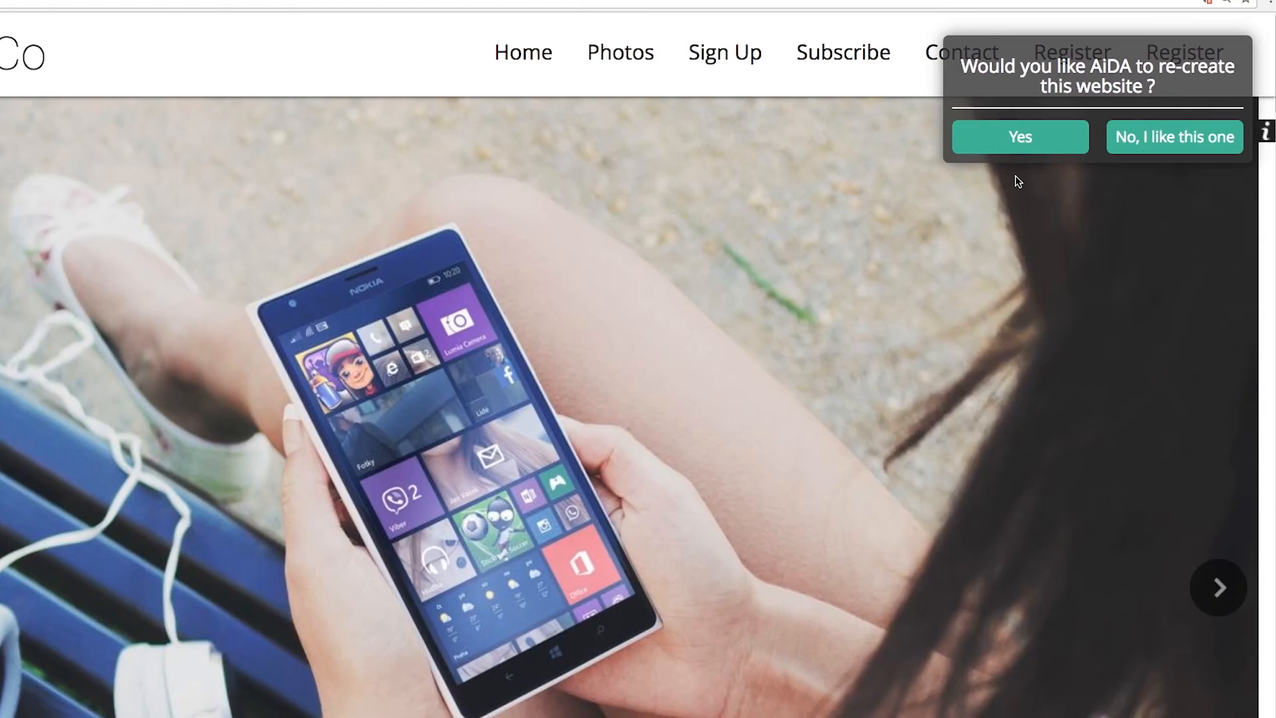
pyautogui.moveTo(1143, 176)
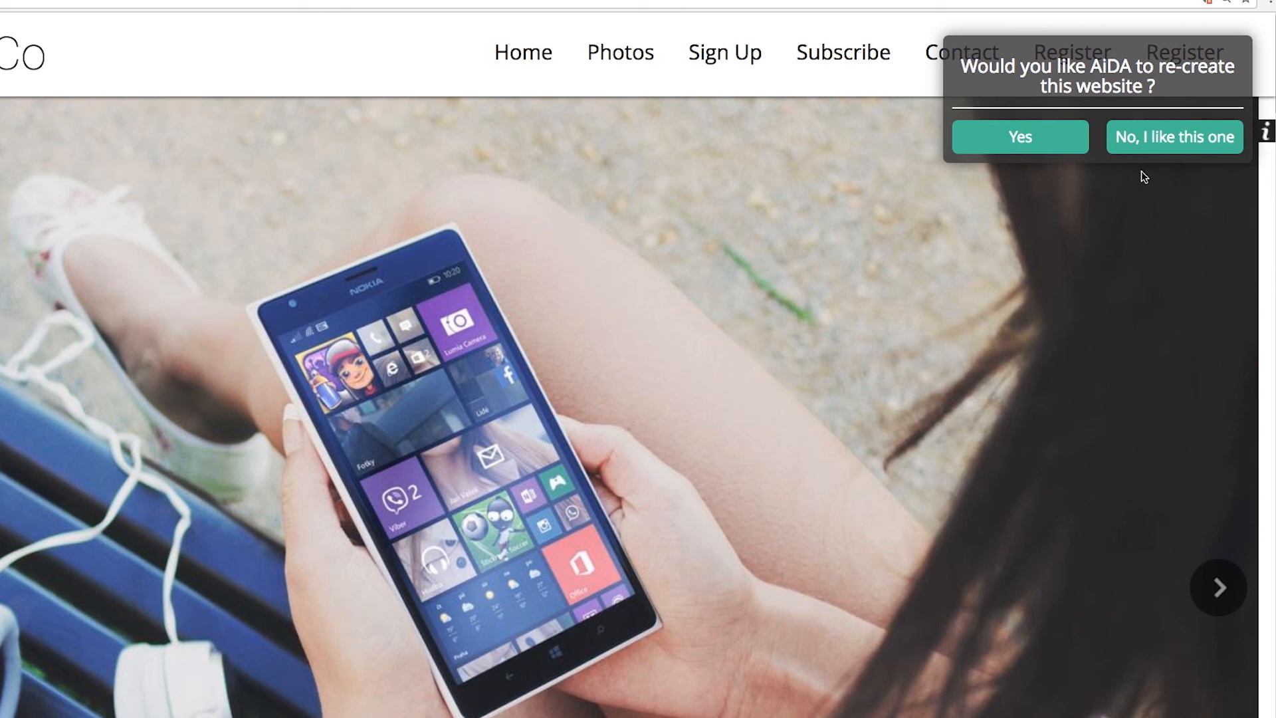
# - Dismiss the AiDA re-create offer with 'No, I like this one', keeping the current design
pyautogui.click(1173, 135)
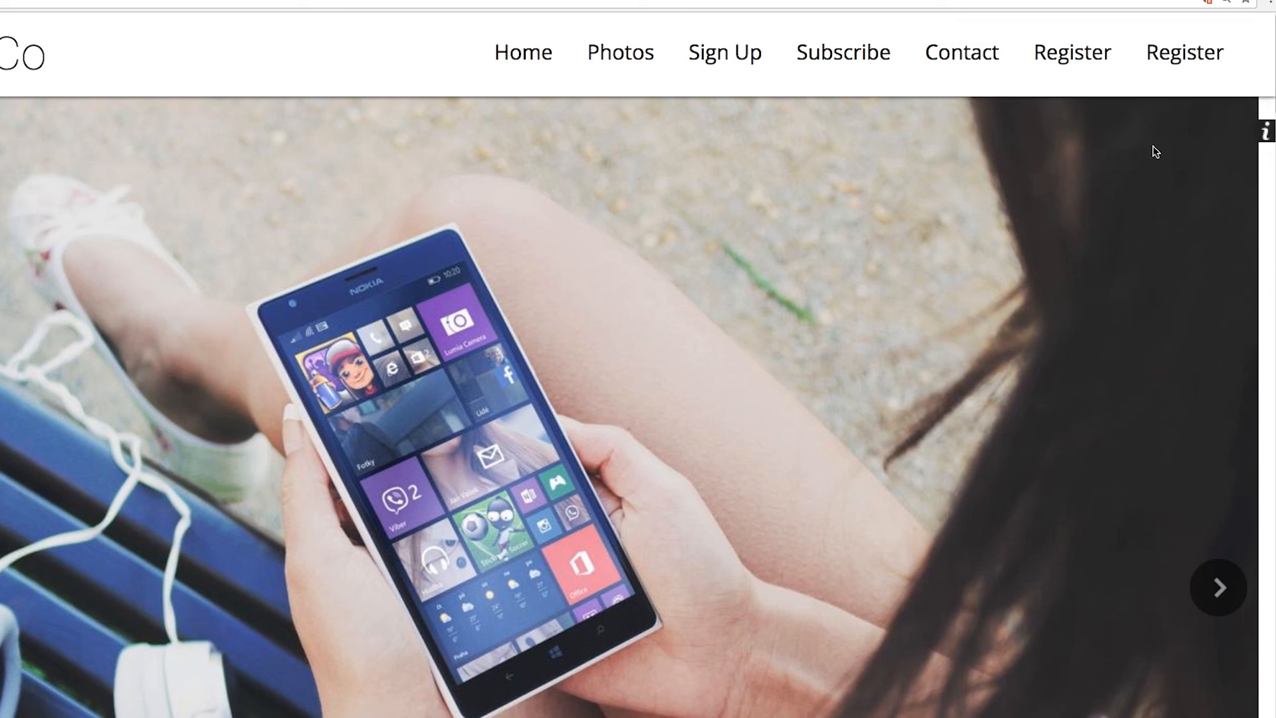